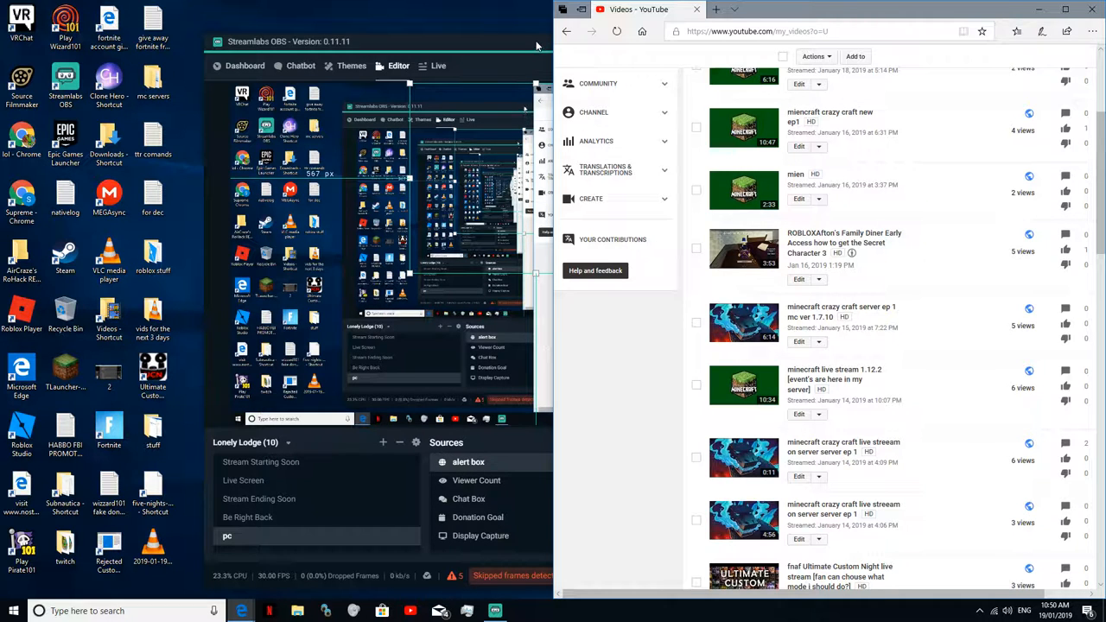
pyautogui.moveTo(523, 65)
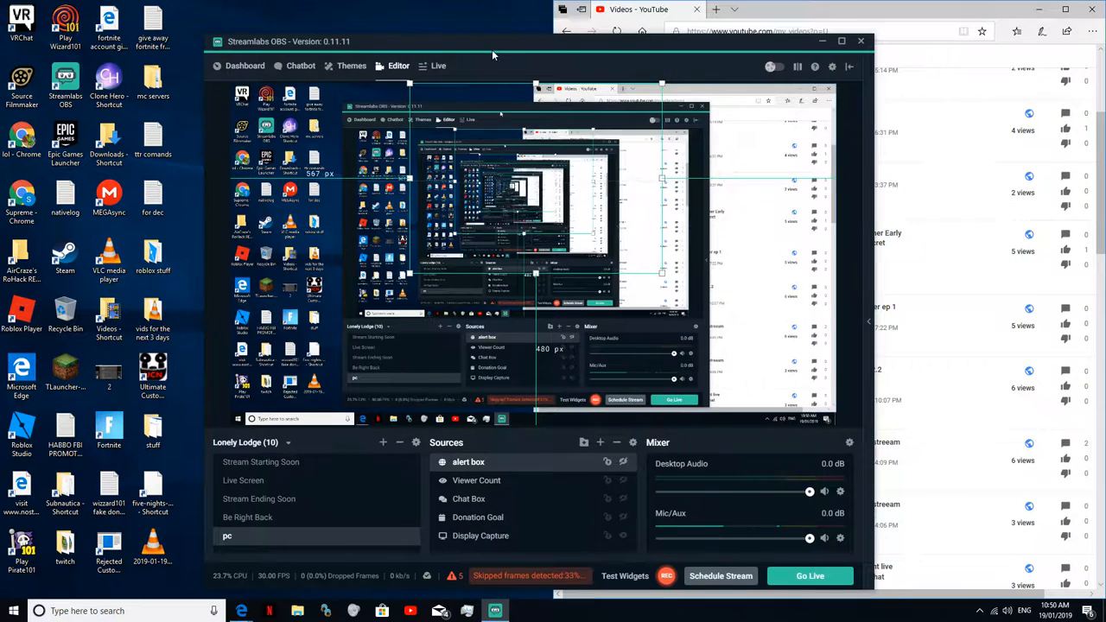
pyautogui.moveTo(951, 54)
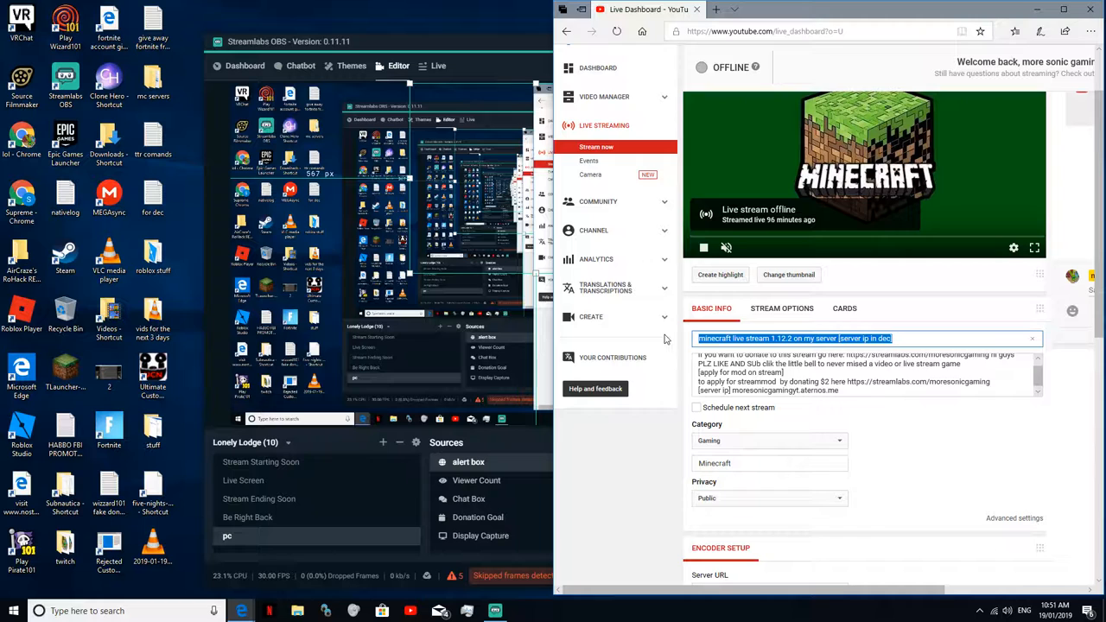
pyautogui.write('roblox')
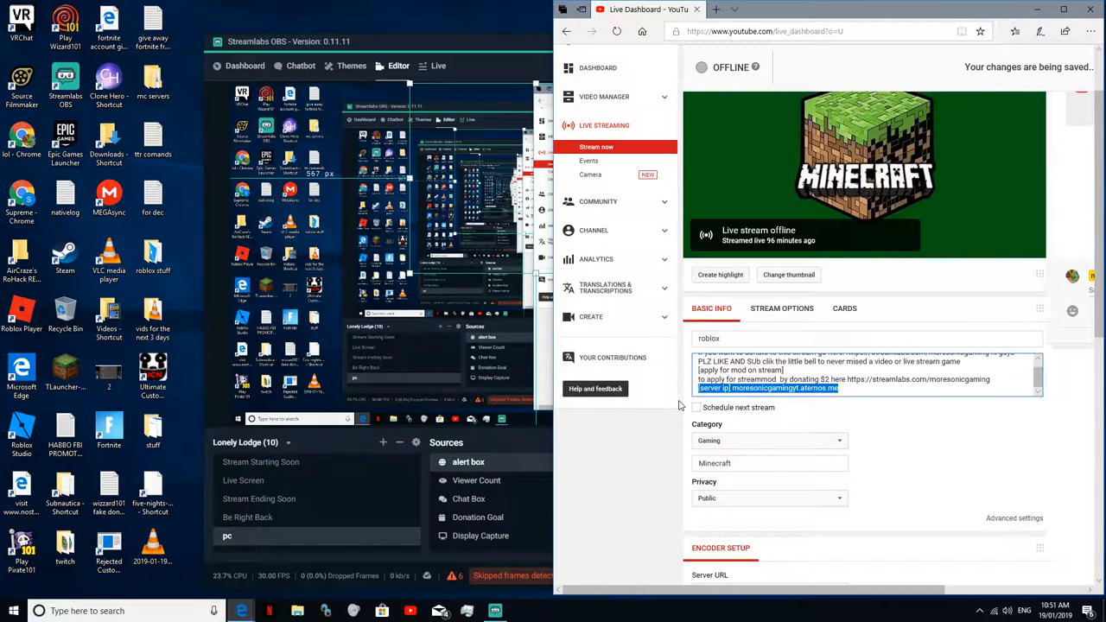
pyautogui.write('live')
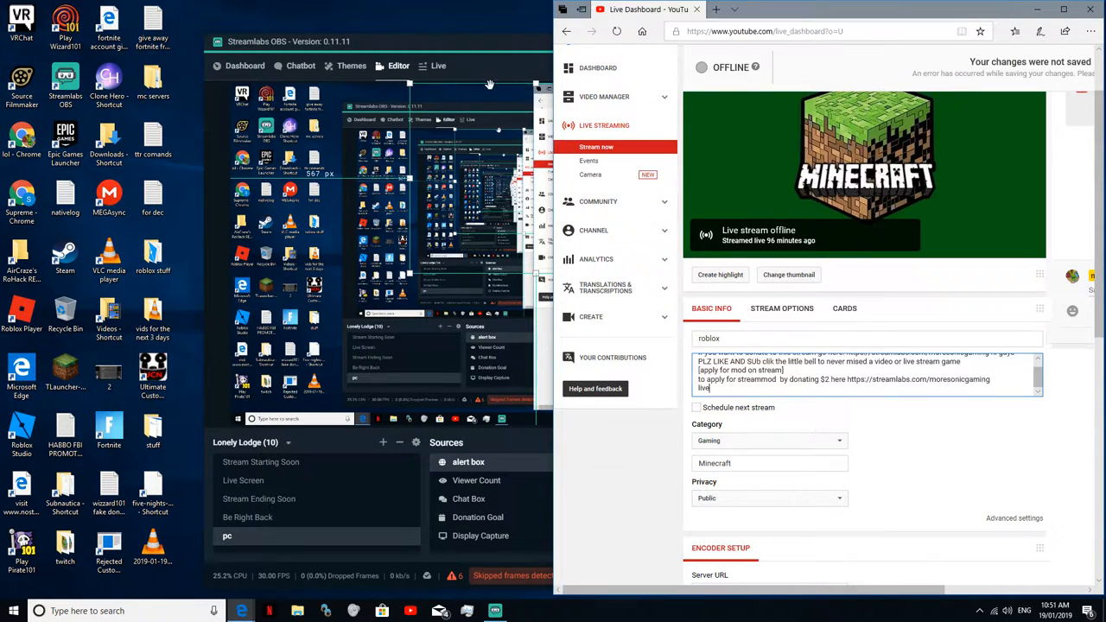